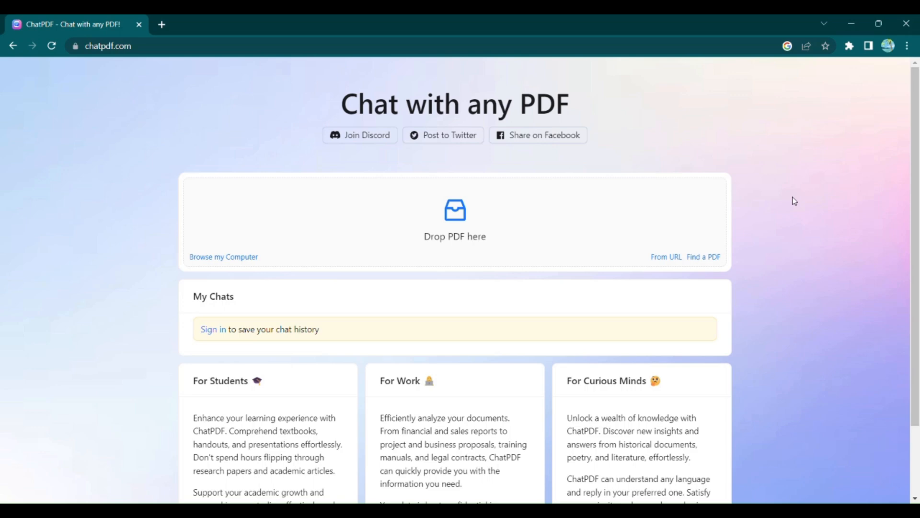
{"action": "mouse_move", "coordinate": [485, 230]}
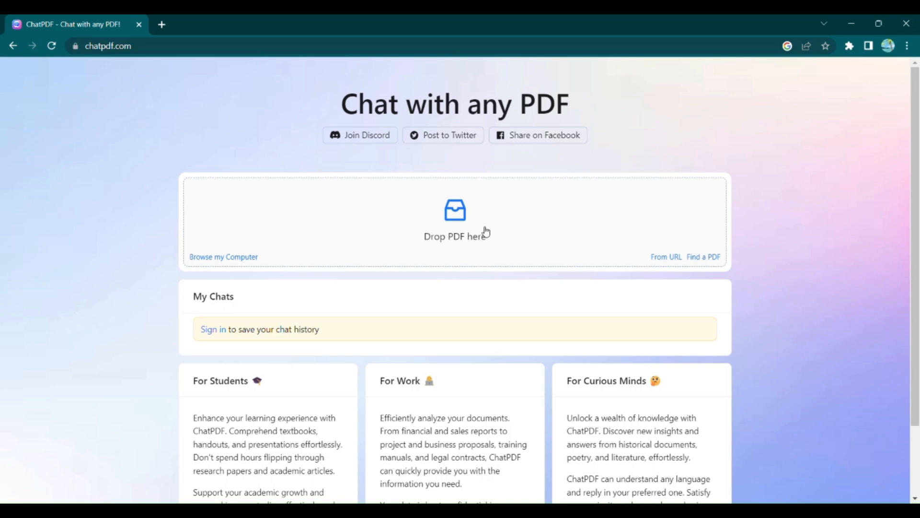
{"action": "mouse_move", "coordinate": [157, 117]}
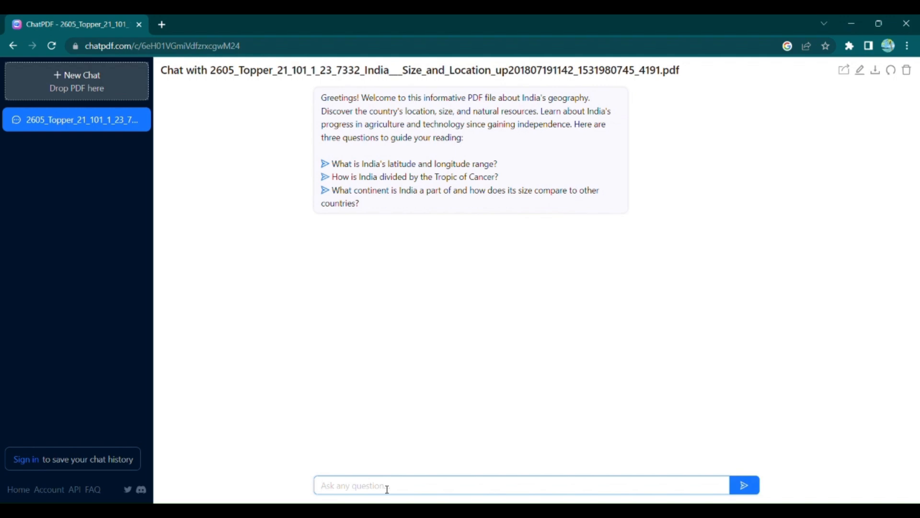
Ask 'who are the neighbour countries of India', then open and dismiss the Share dialog
{"action": "type", "text": "who are the neighbour countries of India"}
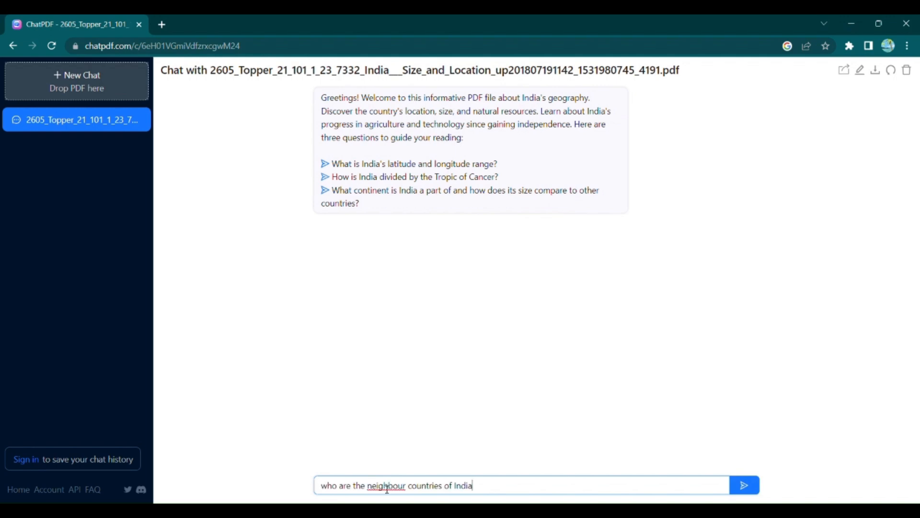
{"action": "left_click", "coordinate": [744, 485]}
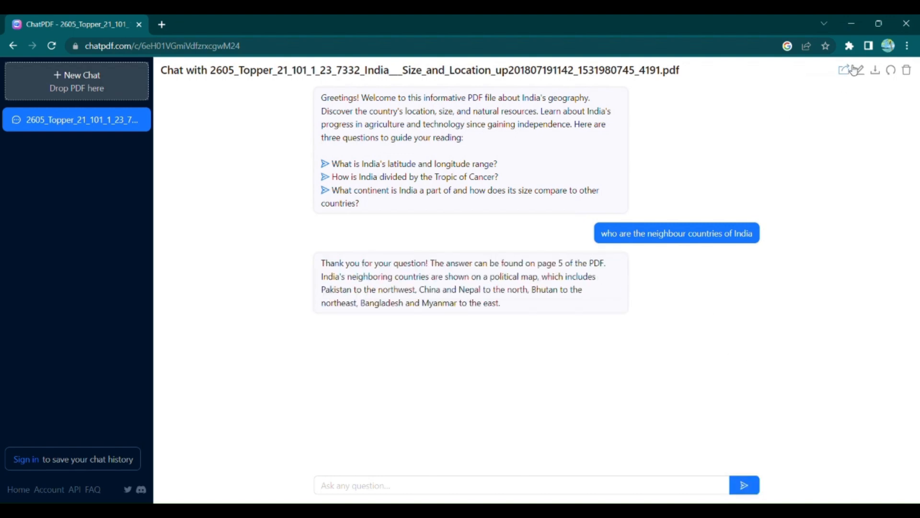
{"action": "left_click", "coordinate": [844, 70]}
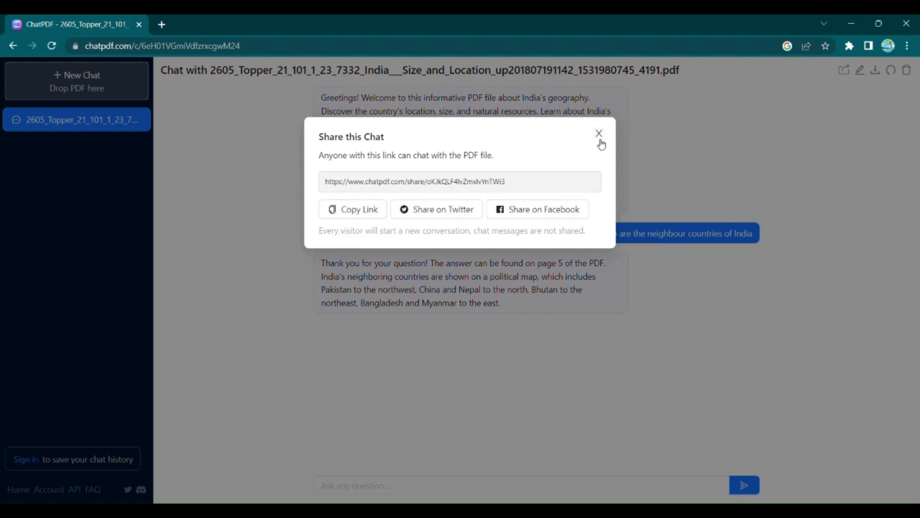
{"action": "left_click", "coordinate": [599, 133]}
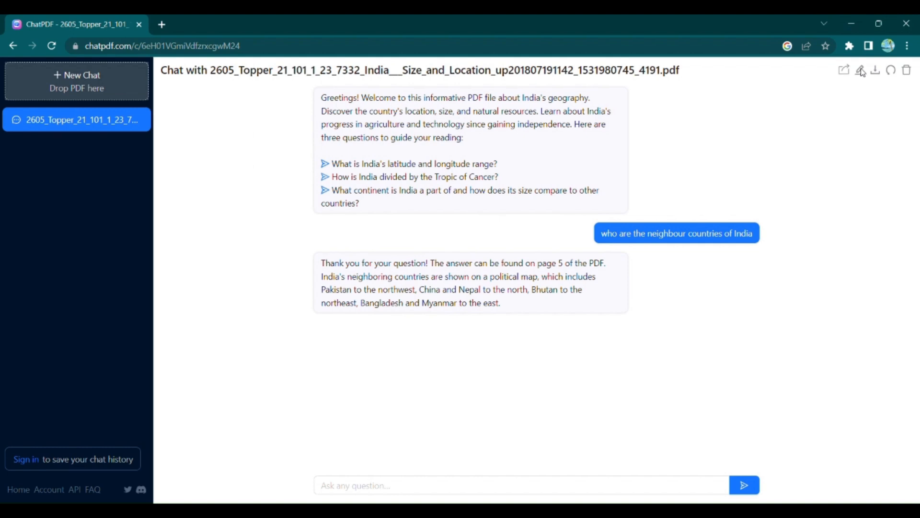
{"action": "mouse_move", "coordinate": [860, 70]}
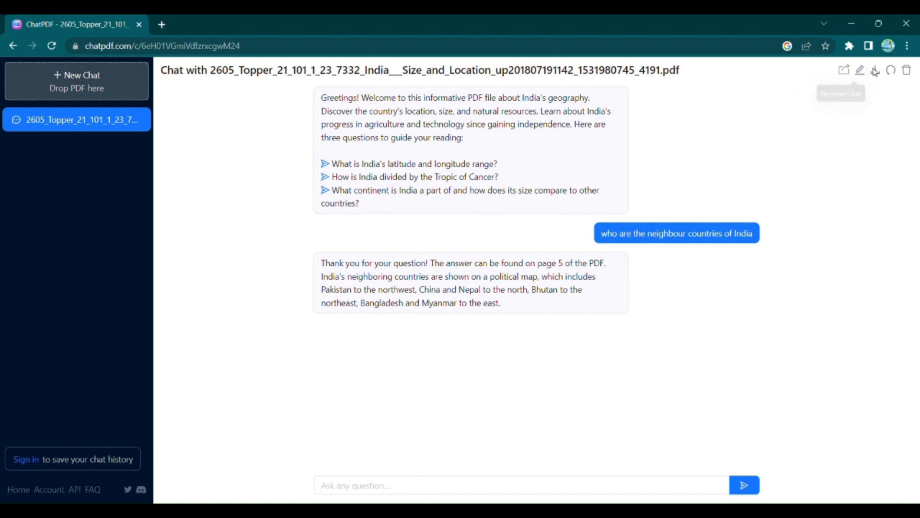
{"action": "mouse_move", "coordinate": [890, 70]}
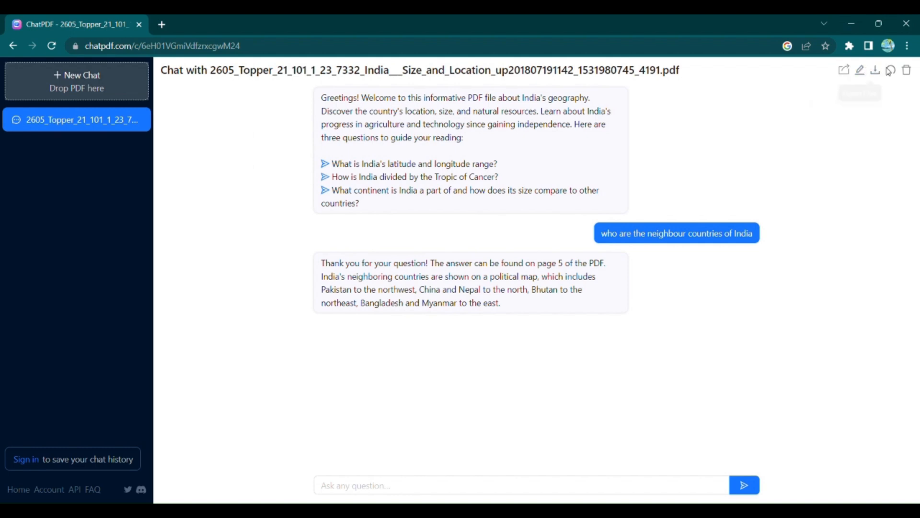
{"action": "mouse_move", "coordinate": [890, 70]}
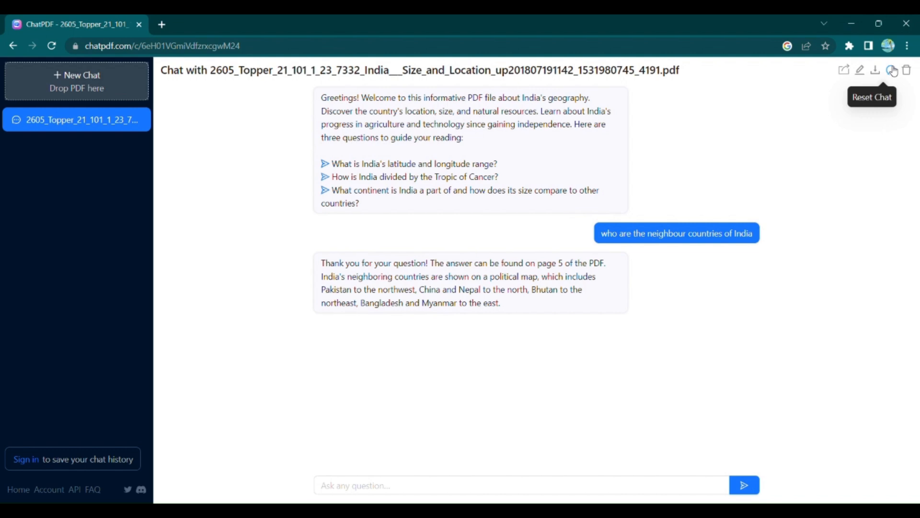
{"action": "mouse_move", "coordinate": [729, 244]}
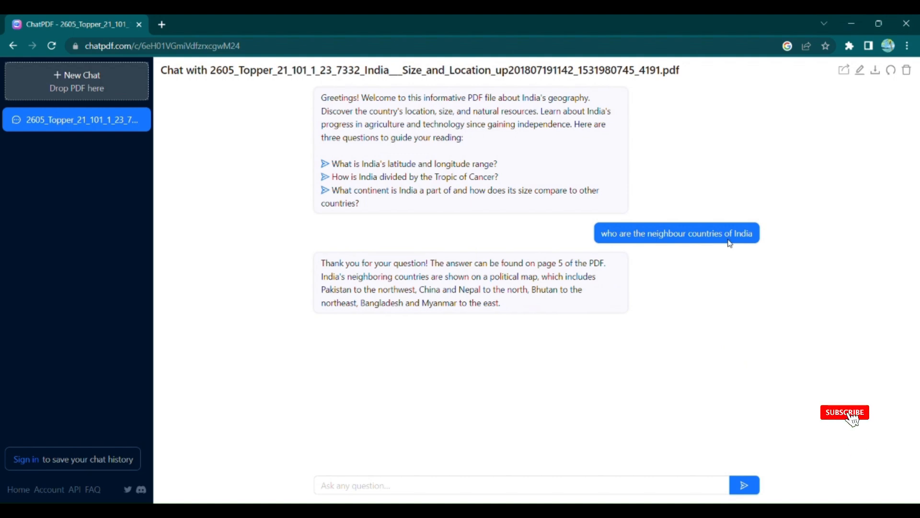
{"action": "left_click", "coordinate": [844, 412]}
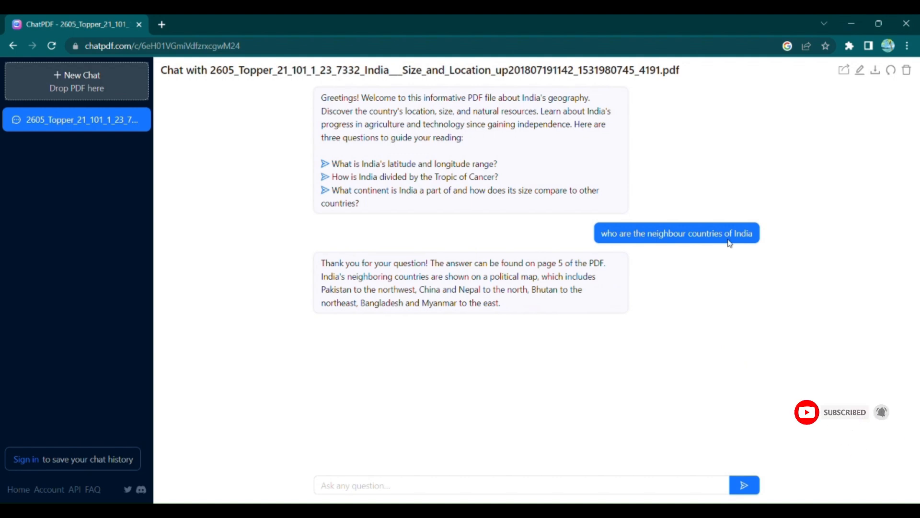
{"action": "mouse_move", "coordinate": [807, 125]}
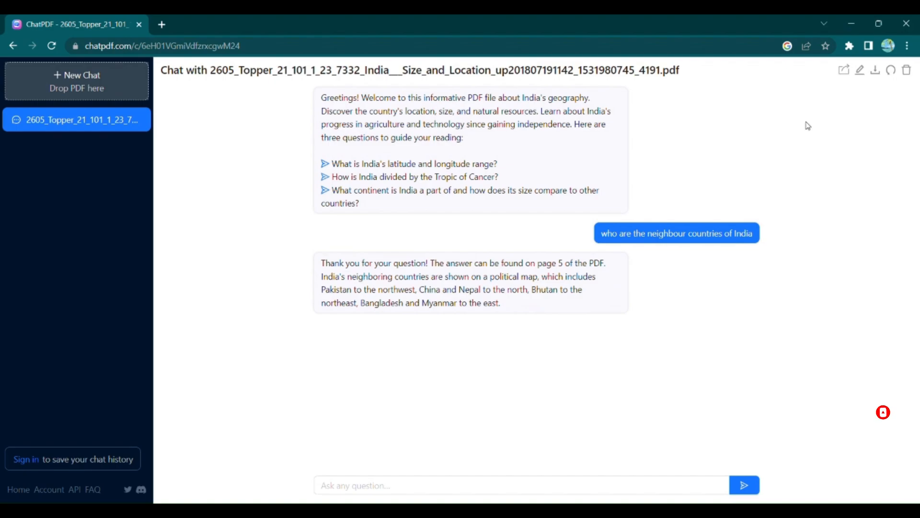